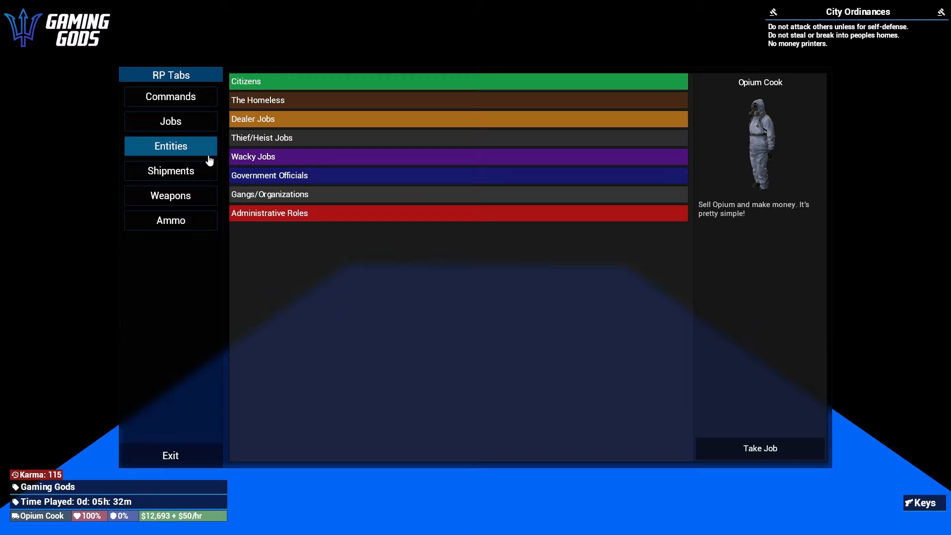
# - Open the Entities shop on Opium Cooking supplies and select the $100 Heater
pyautogui.click(170, 146)
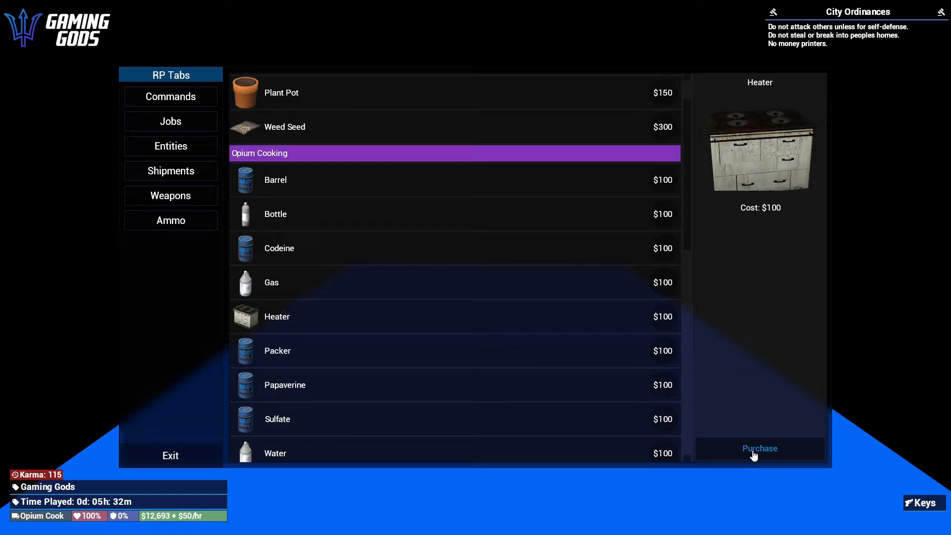
# - Purchase the Heater for $100, leaving $12,593 cash
pyautogui.click(759, 448)
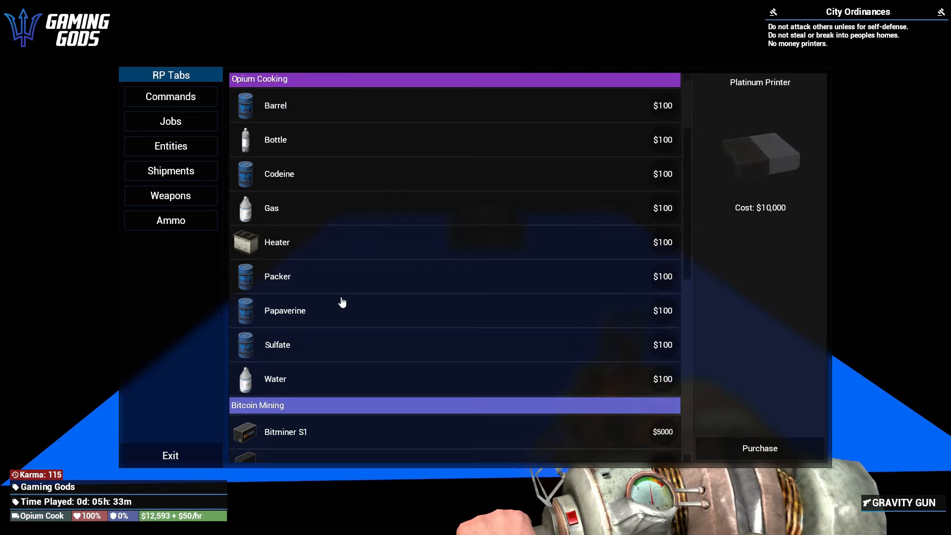
# - Purchase the next Opium Cooking supply, ending with Sulfate for $100
pyautogui.click(271, 208)
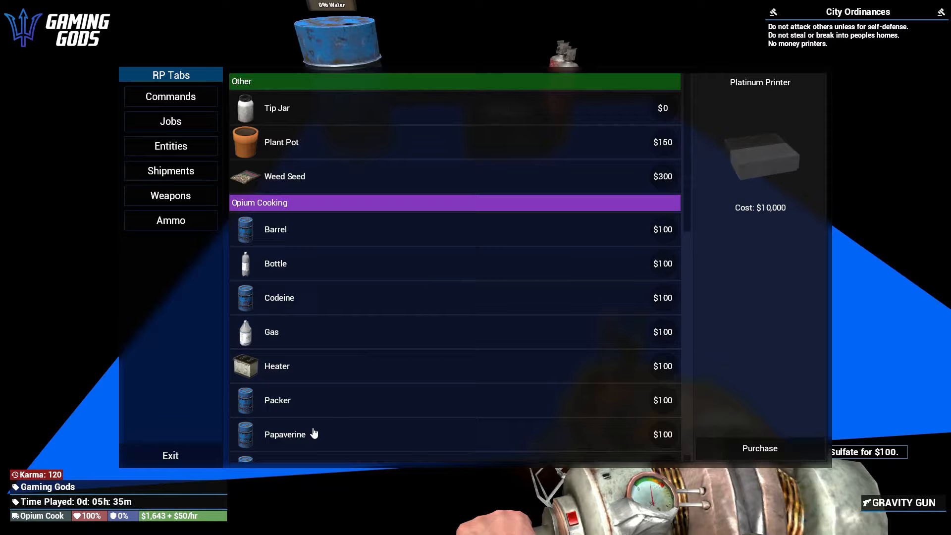
pyautogui.click(285, 435)
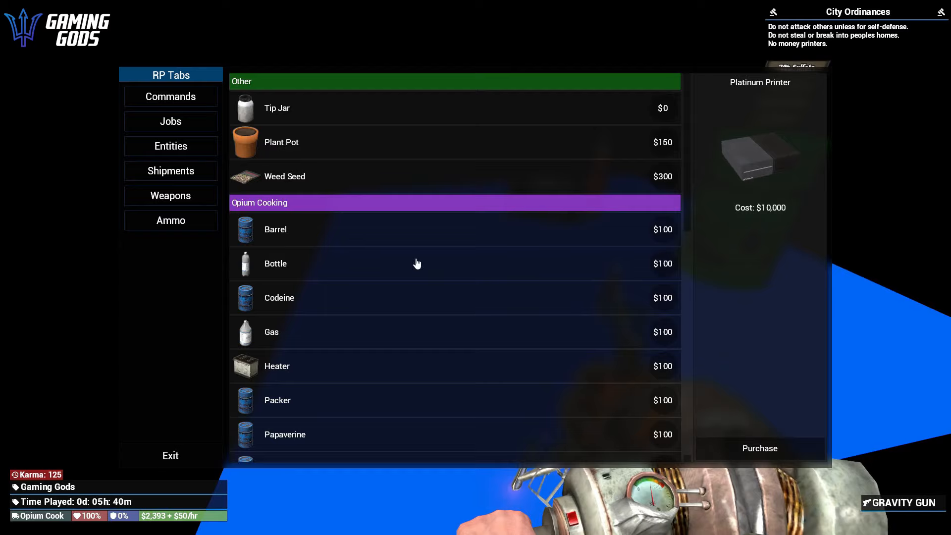
# - Scroll the Entities list, buy the $100 Packer, then a $100 water Bottle
pyautogui.scroll(-3)
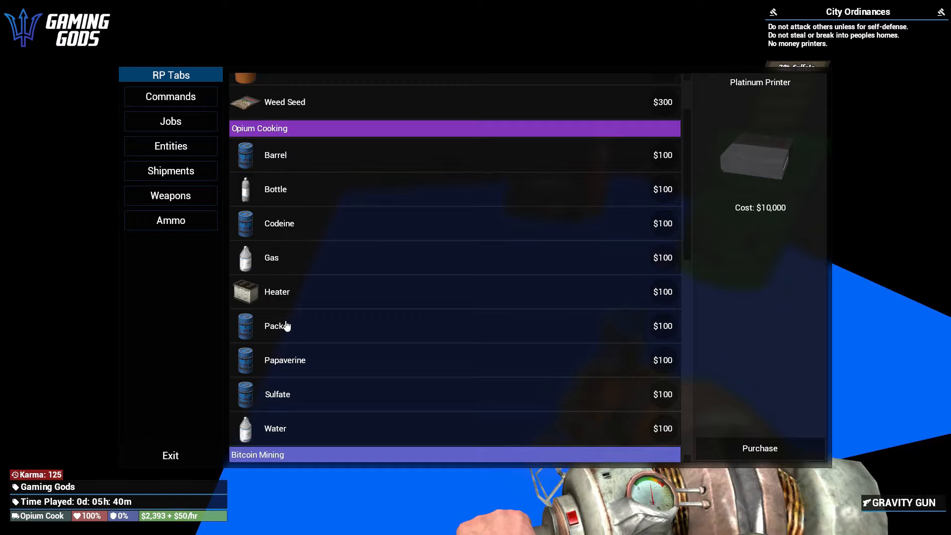
pyautogui.click(276, 326)
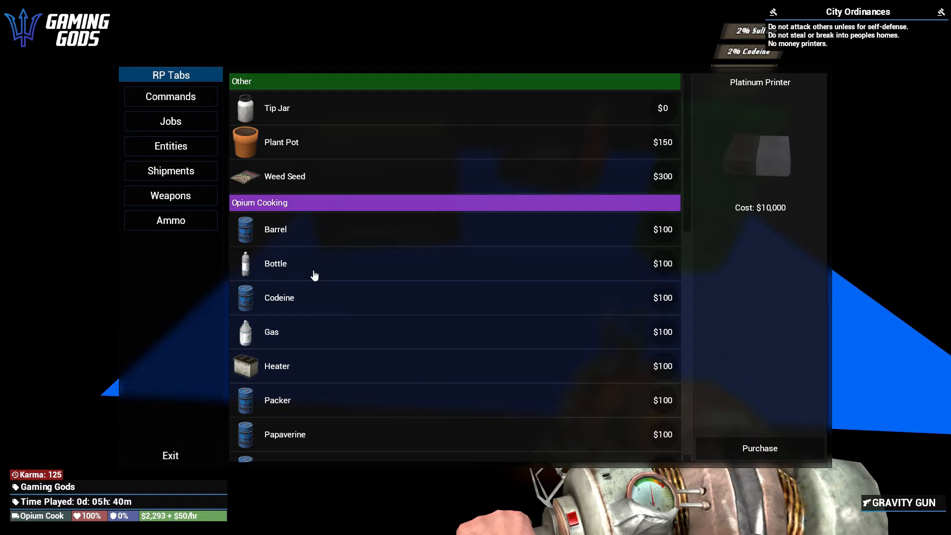
pyautogui.click(759, 448)
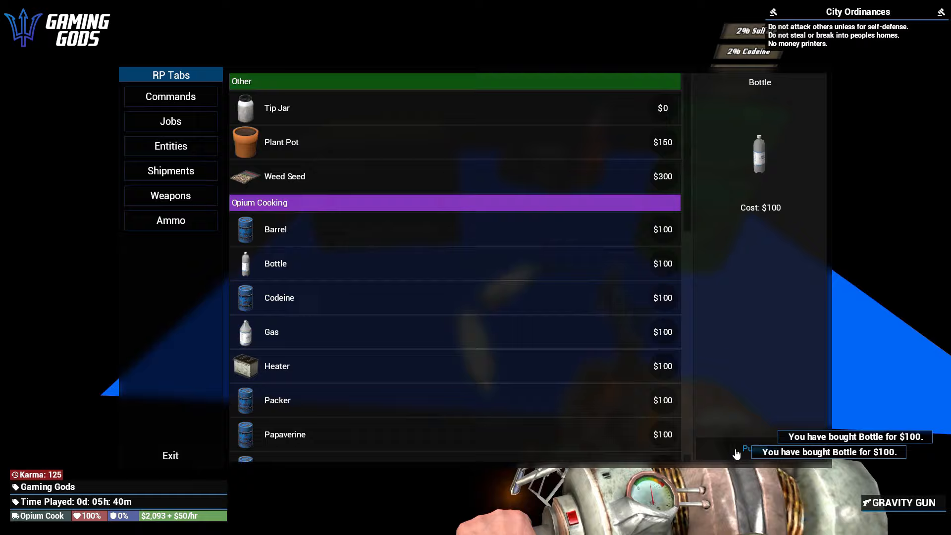